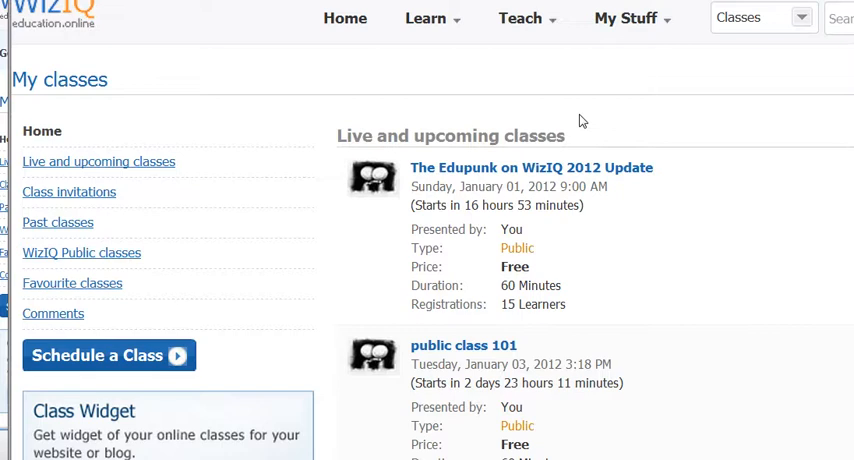
pyautogui.moveTo(644, 20)
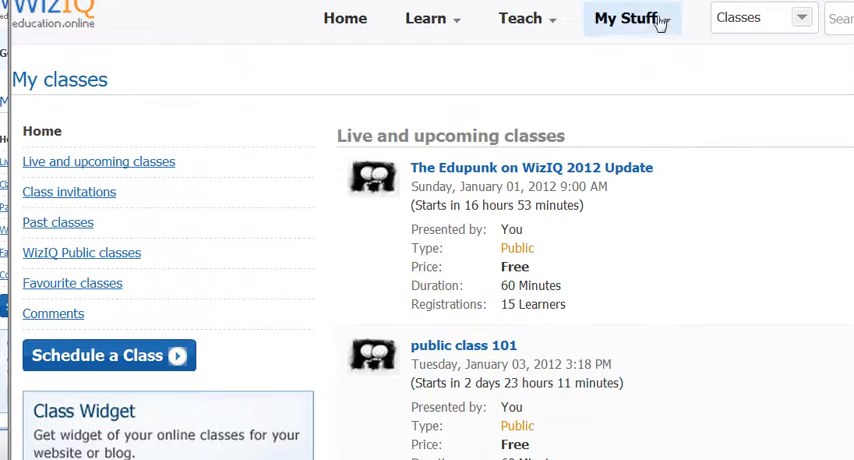
# Open the My Stuff menu to list contacts, courses, tests and content sections.
pyautogui.click(632, 20)
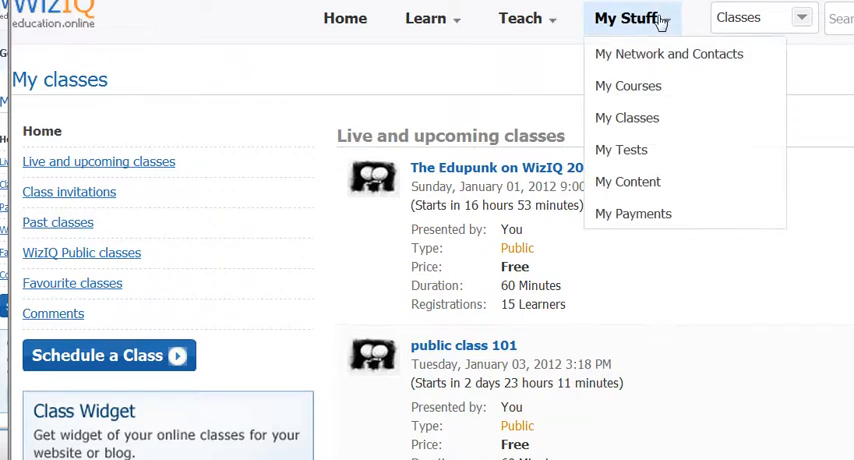
pyautogui.moveTo(628, 182)
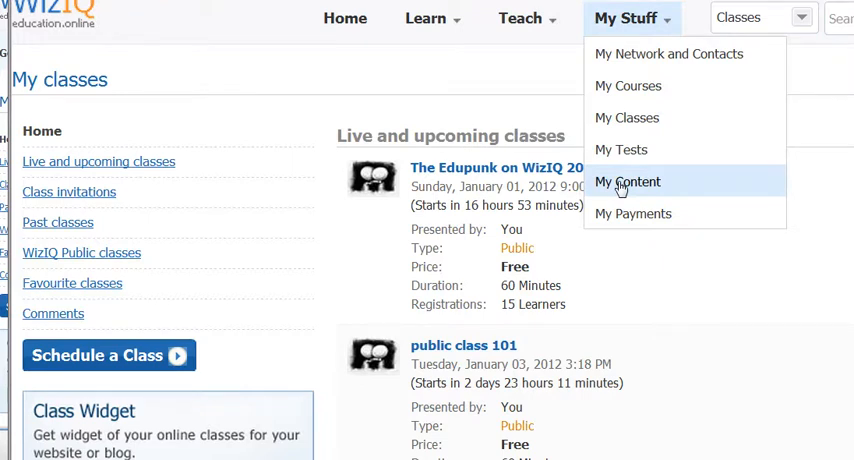
# Go to My Content and on to the Upload Content page.
pyautogui.click(630, 182)
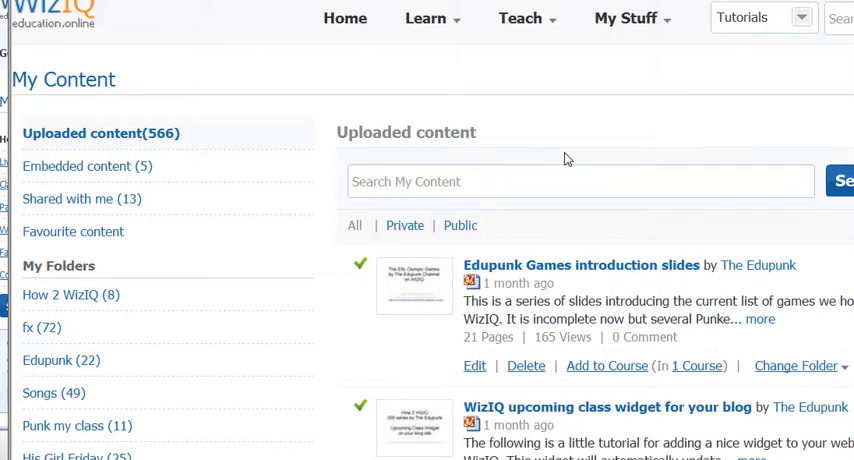
pyautogui.moveTo(284, 186)
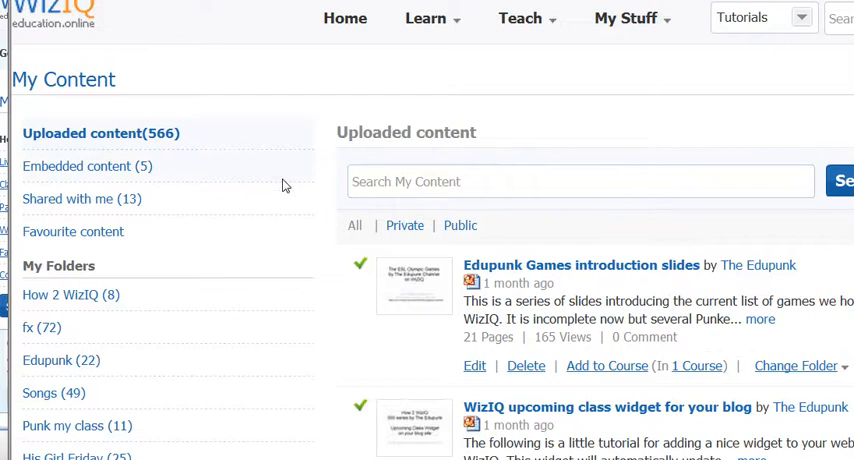
pyautogui.scroll(-3)
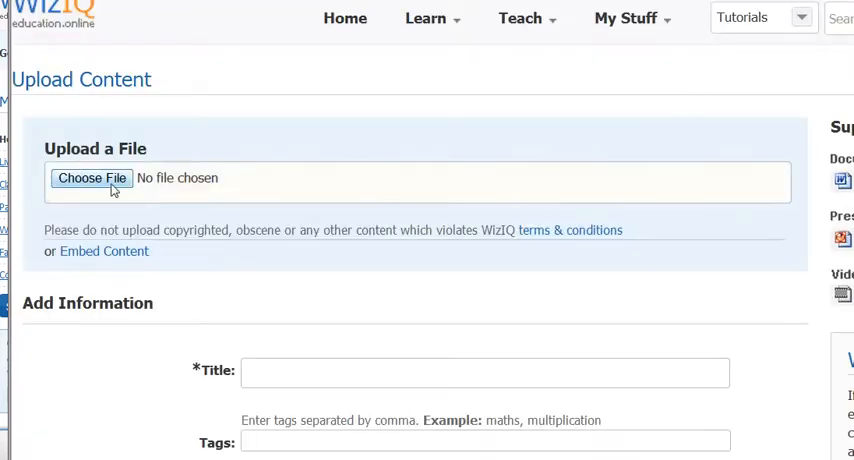
# Choose the 100daysdraft.rtf file from the computer as the upload.
pyautogui.click(92, 178)
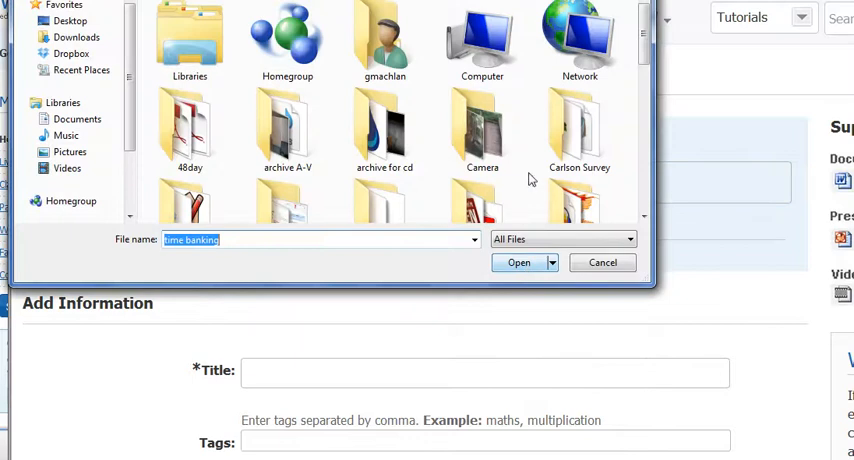
pyautogui.moveTo(644, 152)
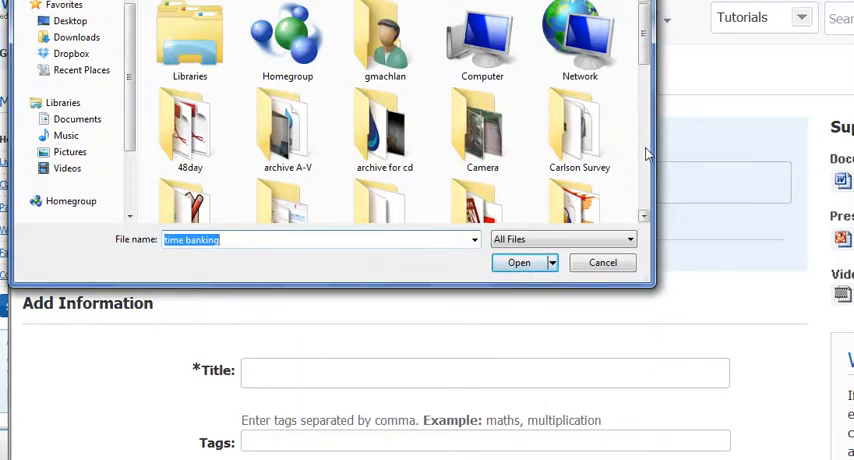
pyautogui.scroll(-3)
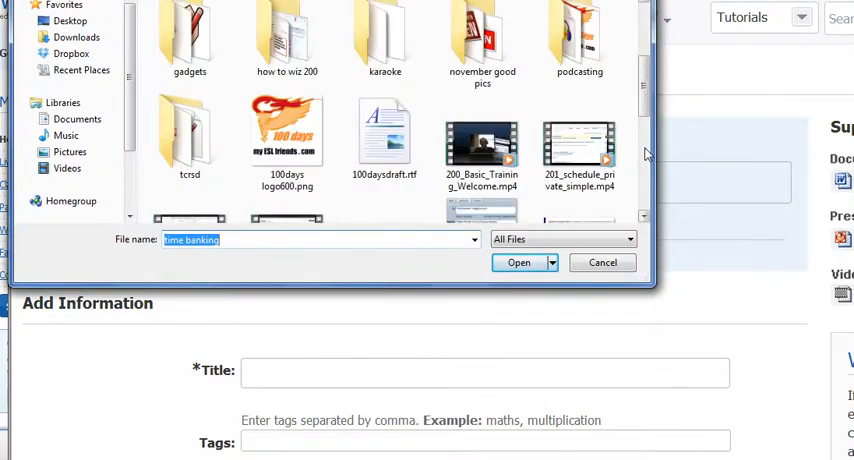
pyautogui.click(384, 136)
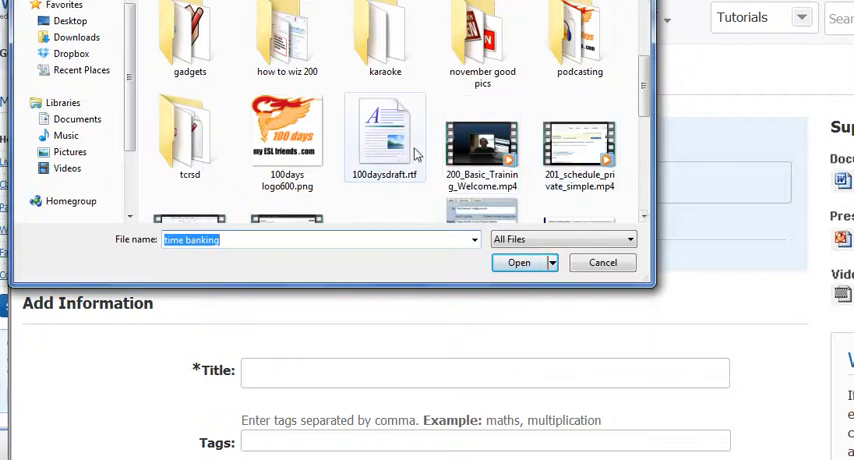
pyautogui.moveTo(384, 130)
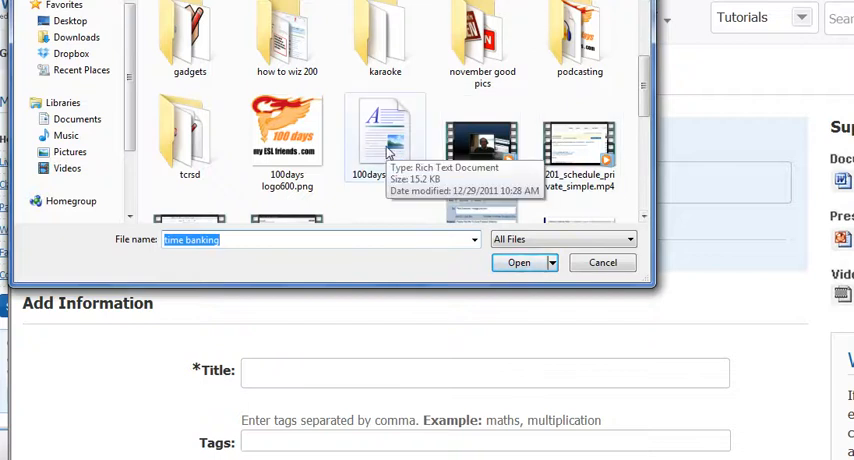
pyautogui.click(384, 130)
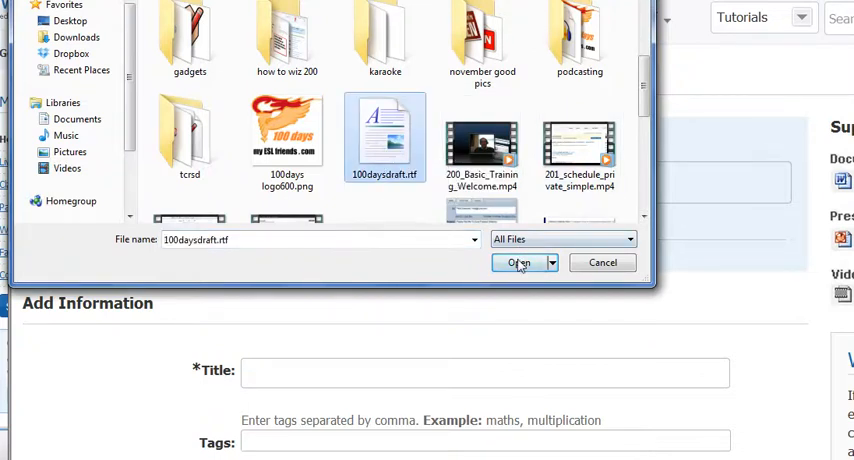
pyautogui.click(516, 262)
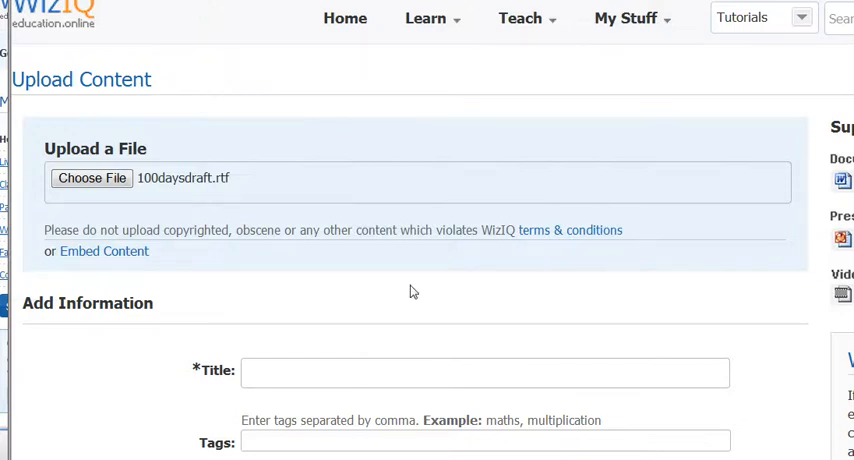
pyautogui.scroll(-3)
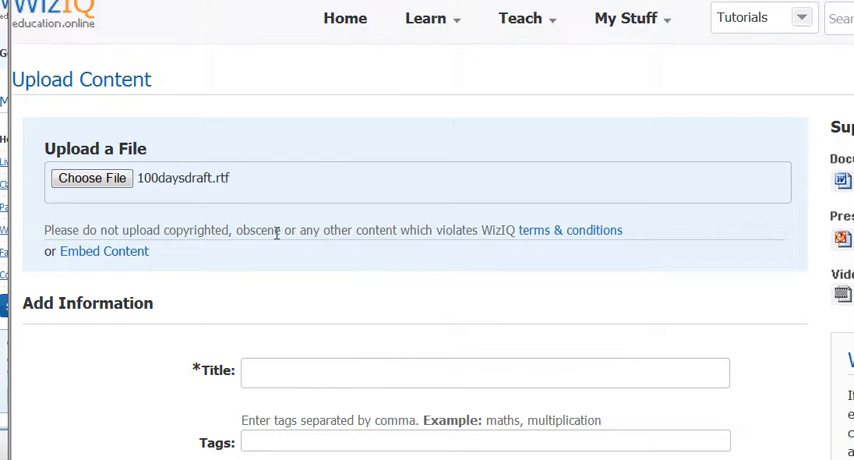
# Replace it with the PDF im4511_20111221_143816.pdf as the file to upload.
pyautogui.click(92, 178)
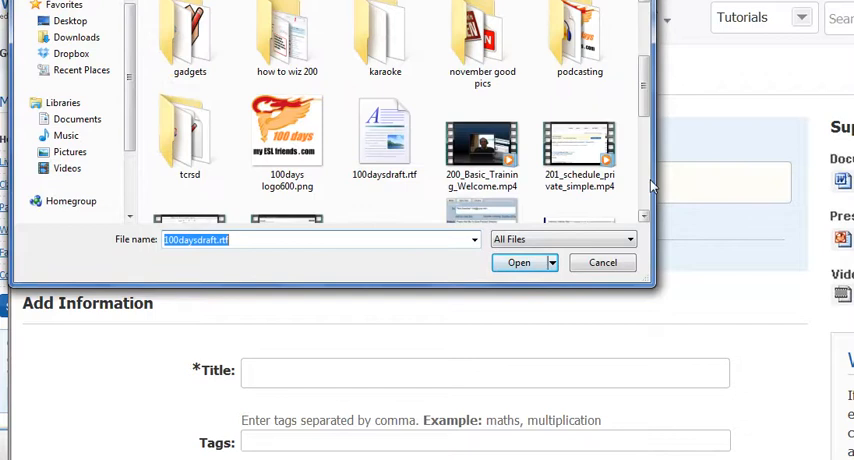
pyautogui.scroll(-3)
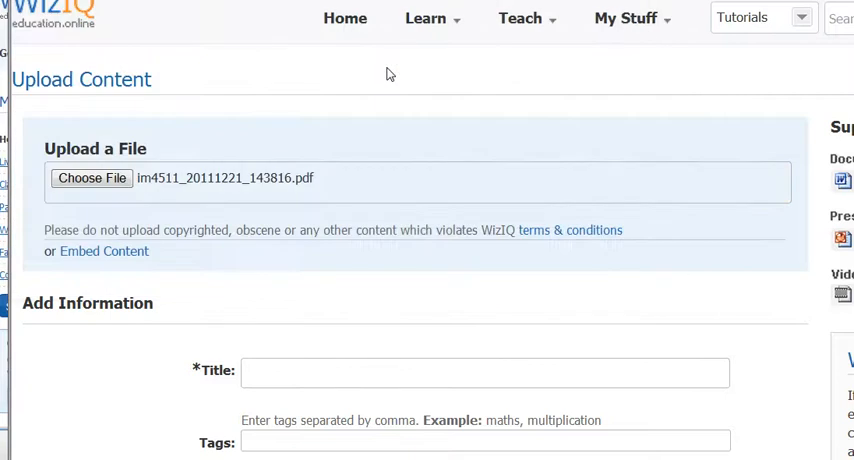
pyautogui.moveTo(564, 192)
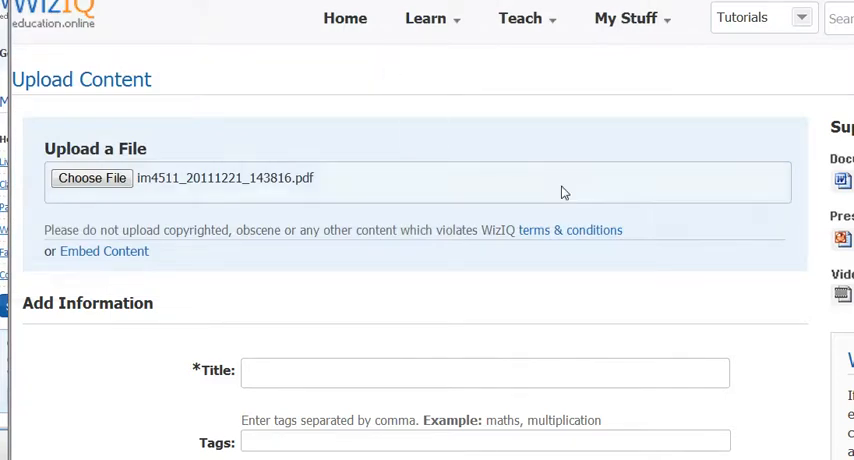
# Title the upload 'stuff' and tag it 'esl'.
pyautogui.scroll(-3)
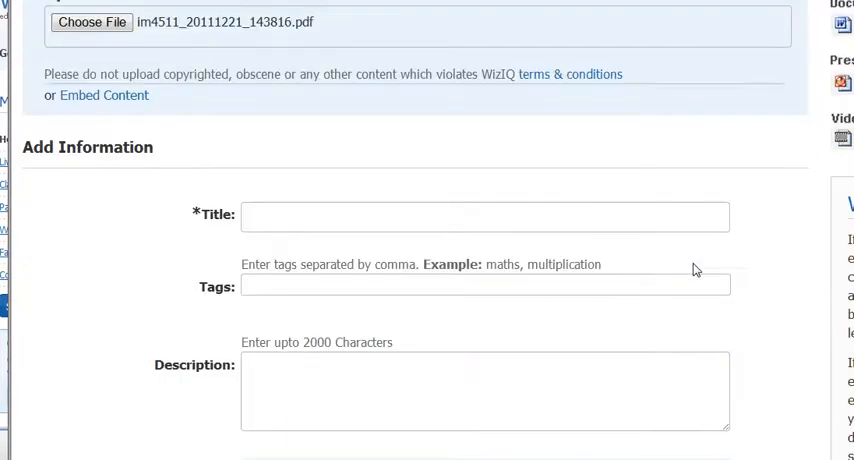
pyautogui.click(484, 216)
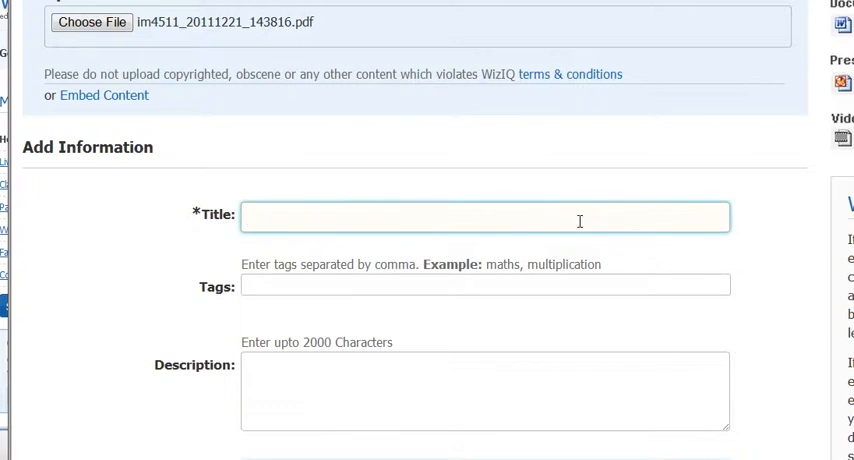
pyautogui.write('stuff')
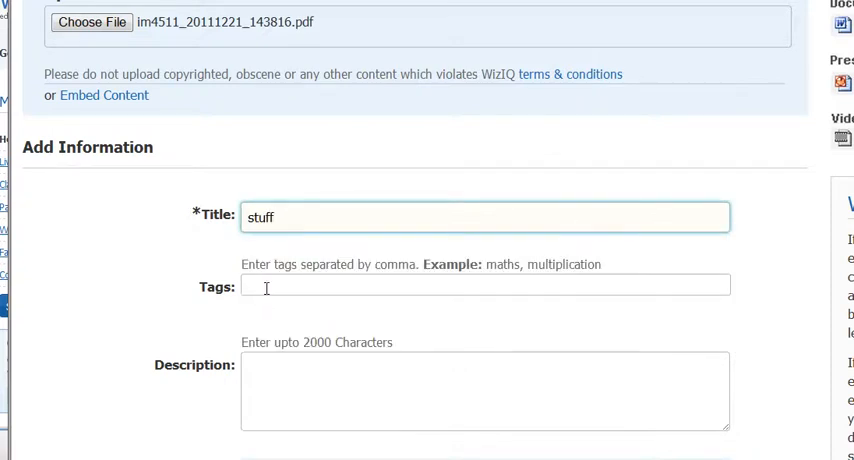
pyautogui.write('esl')
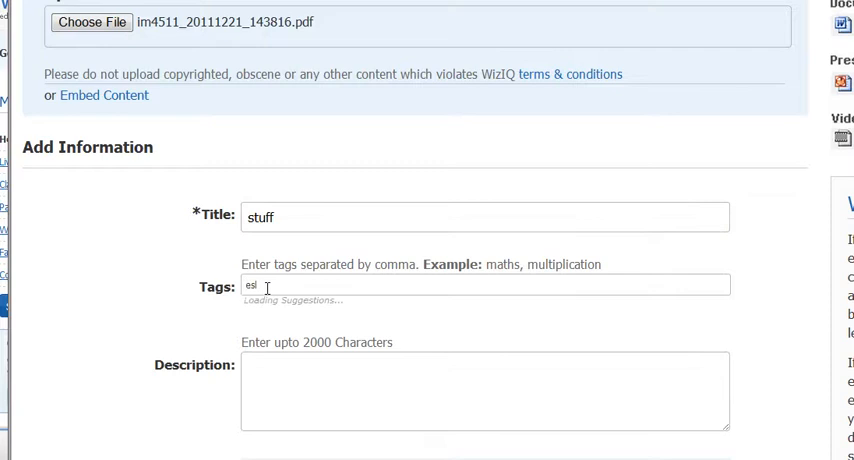
pyautogui.click(484, 400)
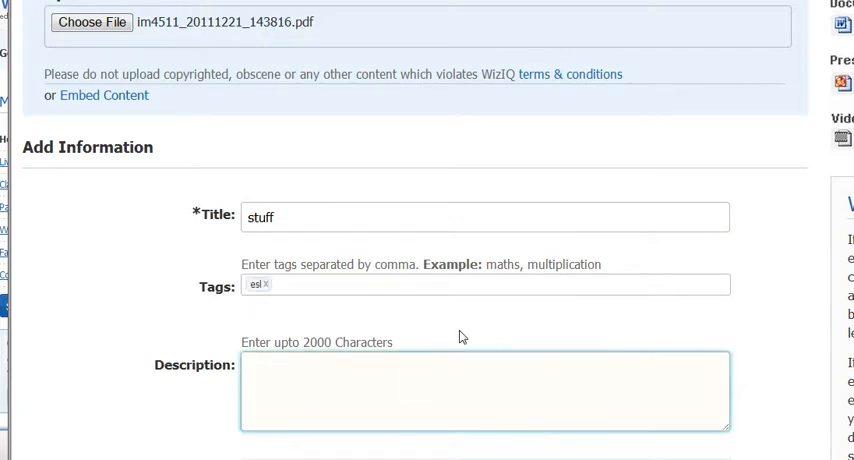
# Describe the upload as 'george's stuff' and move down toward the course options.
pyautogui.scroll(-3)
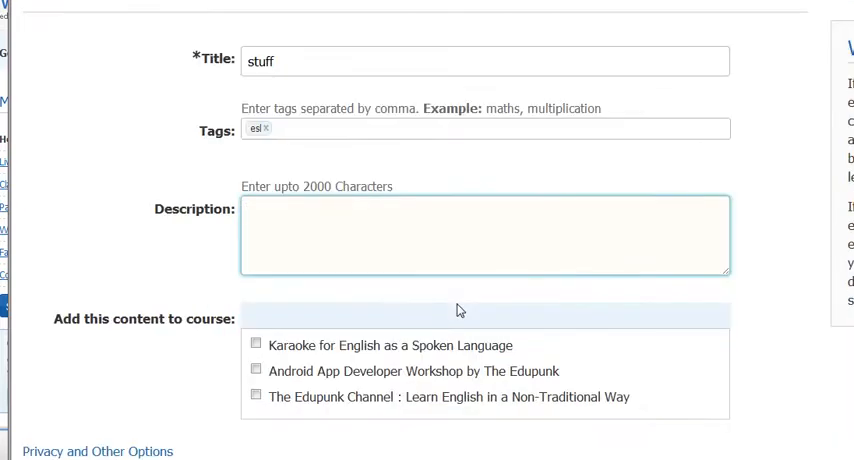
pyautogui.write('g')
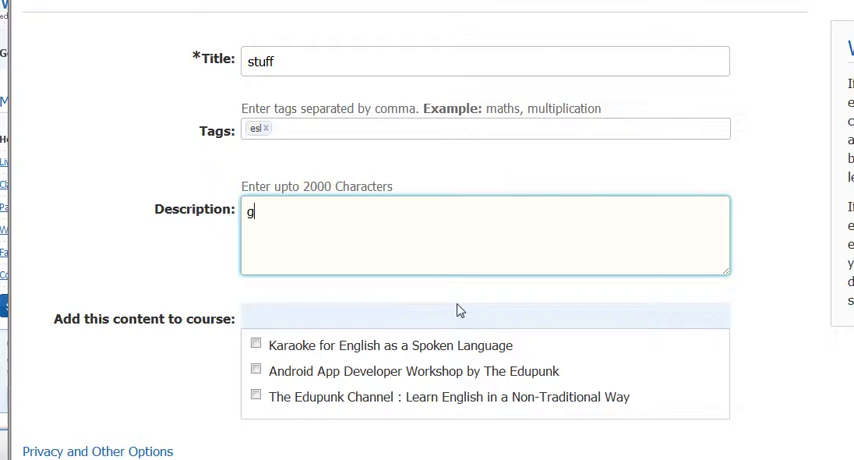
pyautogui.write("eorge's st")
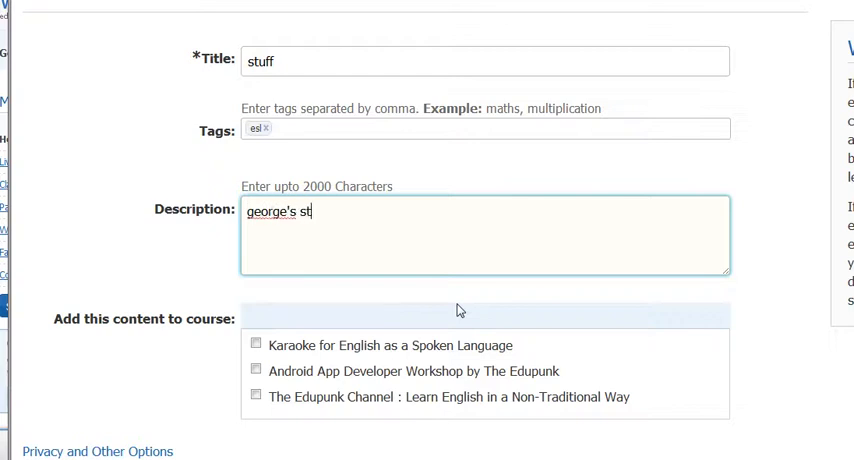
pyautogui.write('uff')
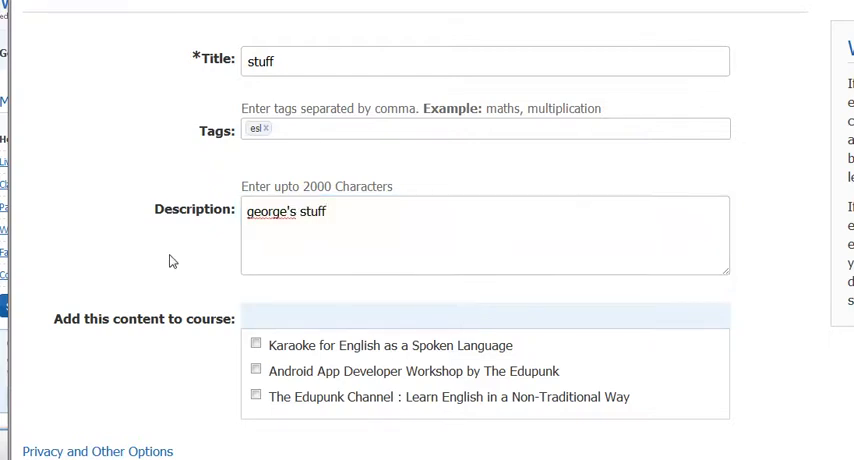
pyautogui.scroll(-3)
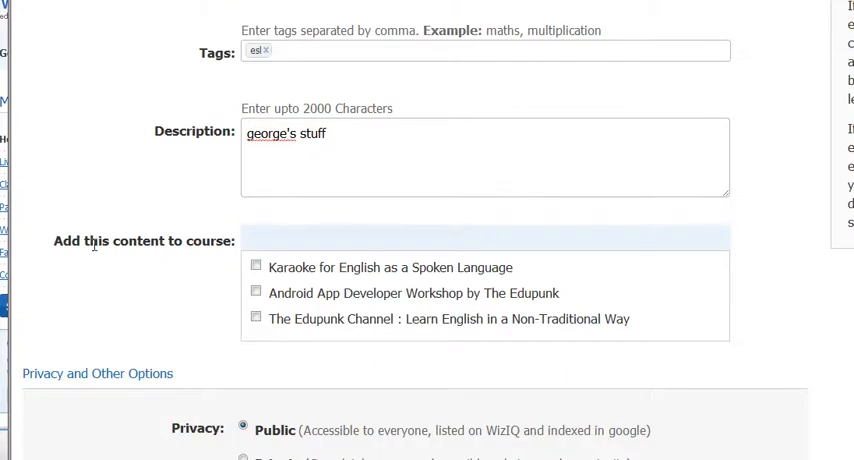
pyautogui.doubleClick(68, 240)
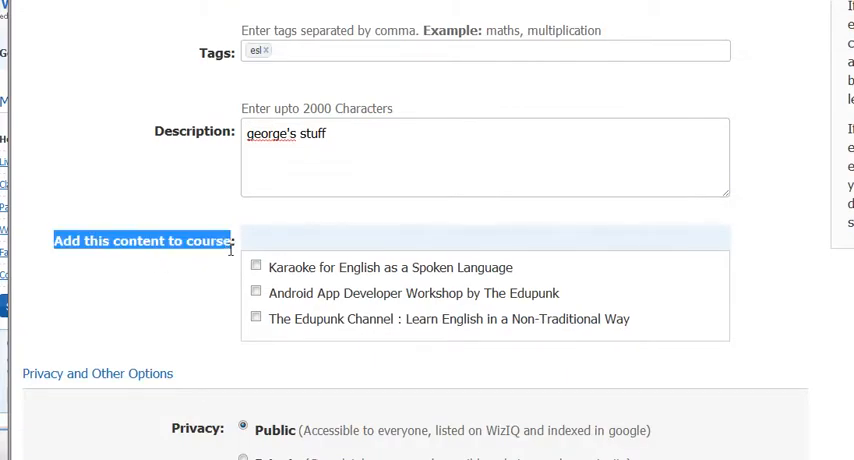
pyautogui.moveTo(184, 278)
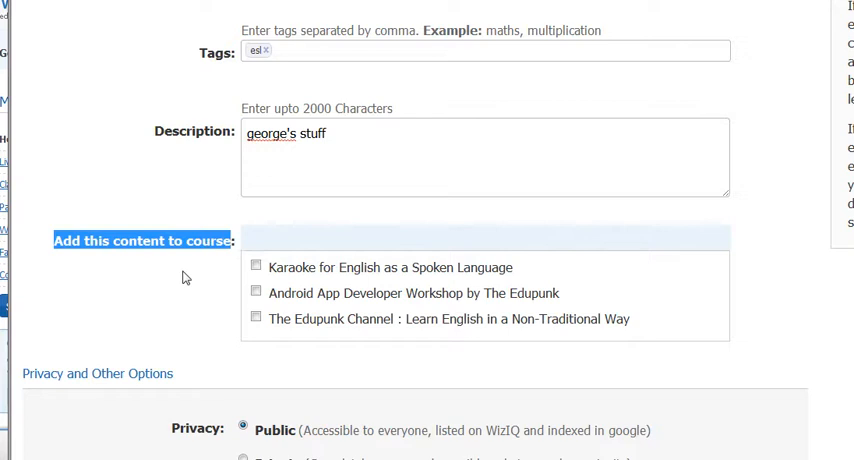
# Submit the upload as Public, English, with download allowed, via Upload and Continue.
pyautogui.scroll(-3)
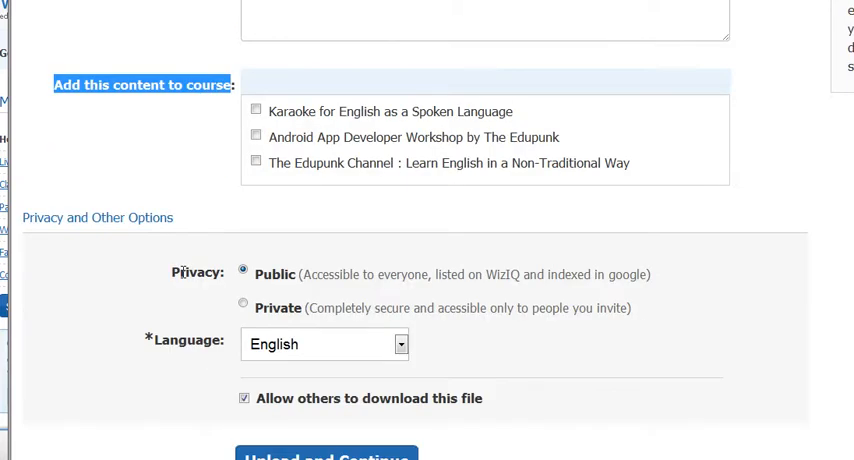
pyautogui.scroll(-3)
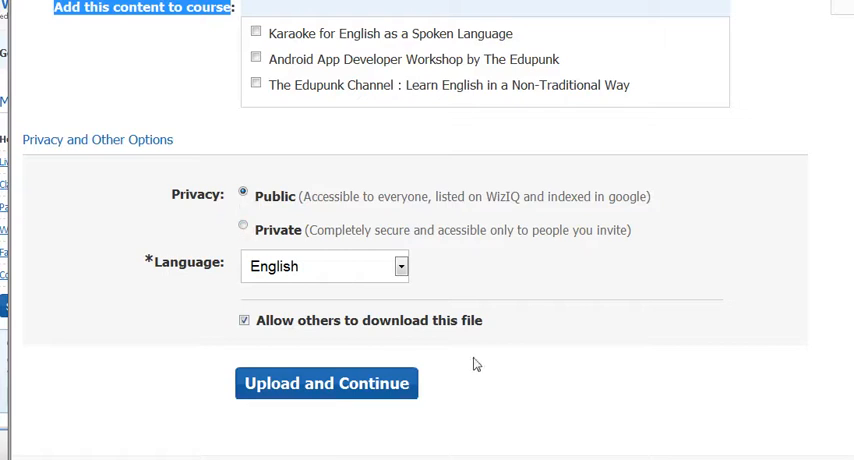
pyautogui.moveTo(312, 386)
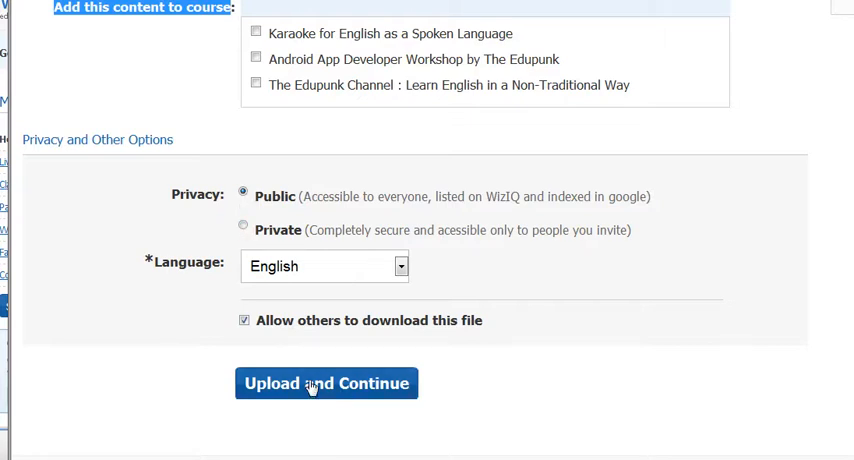
pyautogui.click(326, 384)
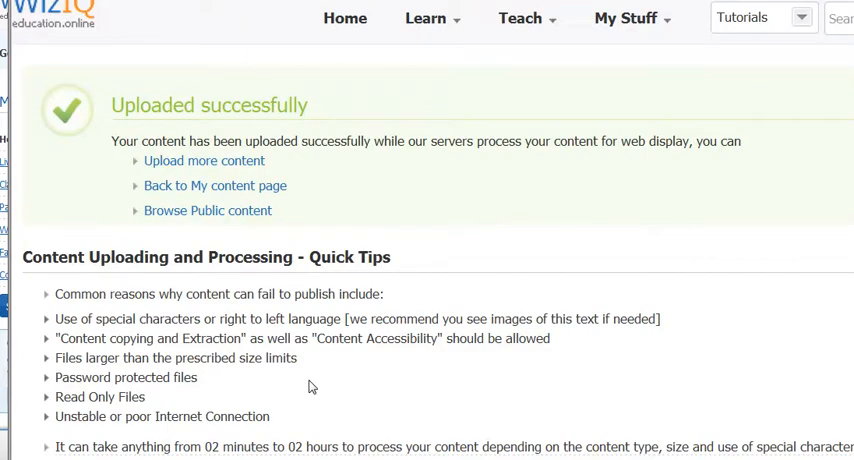
pyautogui.moveTo(288, 164)
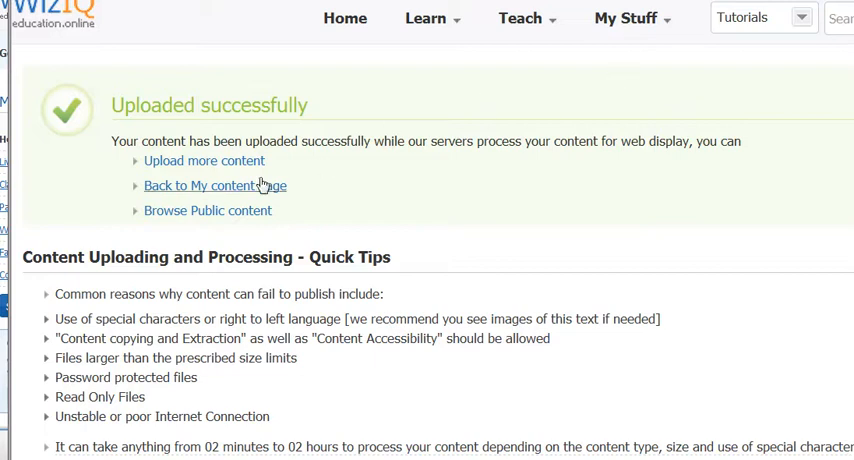
pyautogui.moveTo(210, 190)
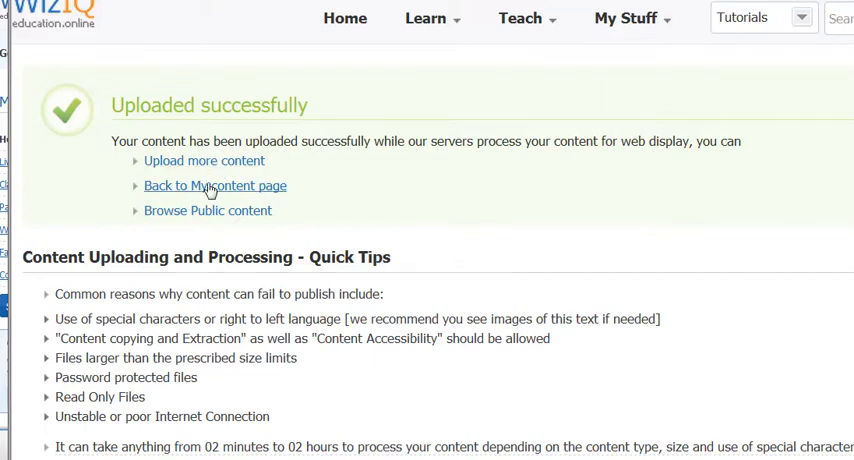
# Return from the upload confirmation to the My Content page via My Stuff.
pyautogui.click(628, 18)
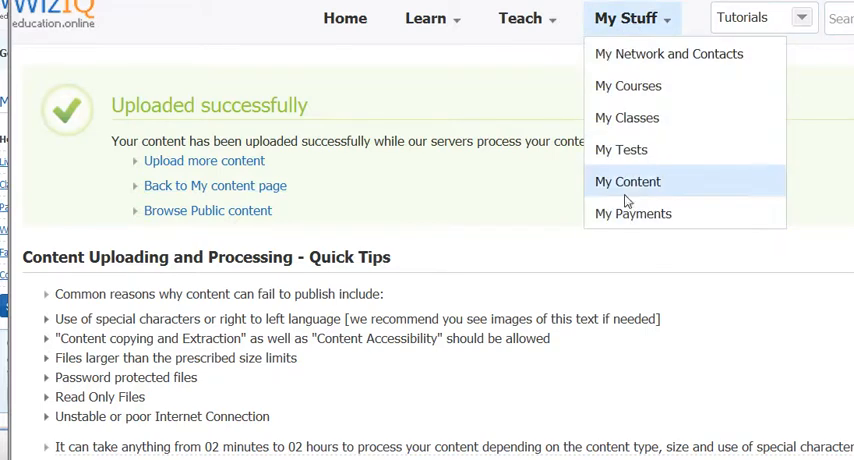
pyautogui.click(628, 180)
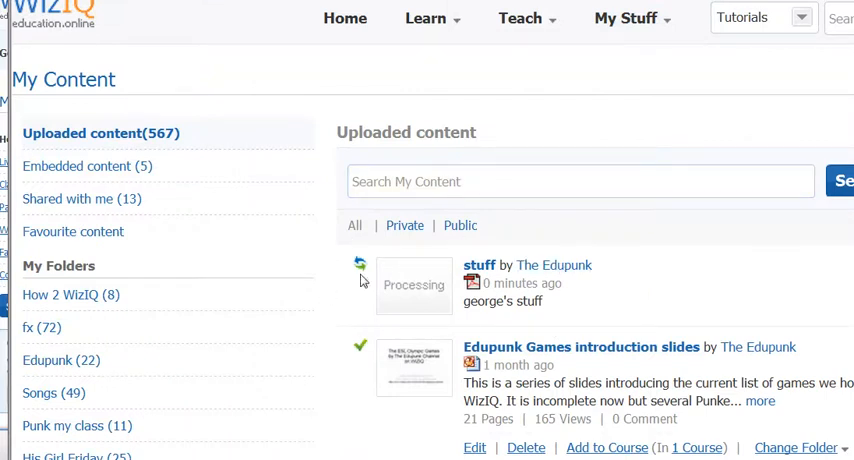
pyautogui.moveTo(352, 270)
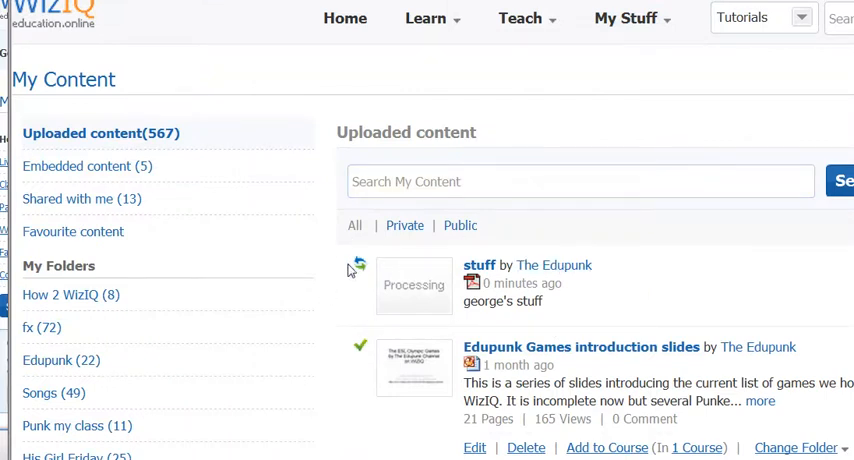
# Browse the content list and view what the How 2 WizIQ folder holds.
pyautogui.scroll(-3)
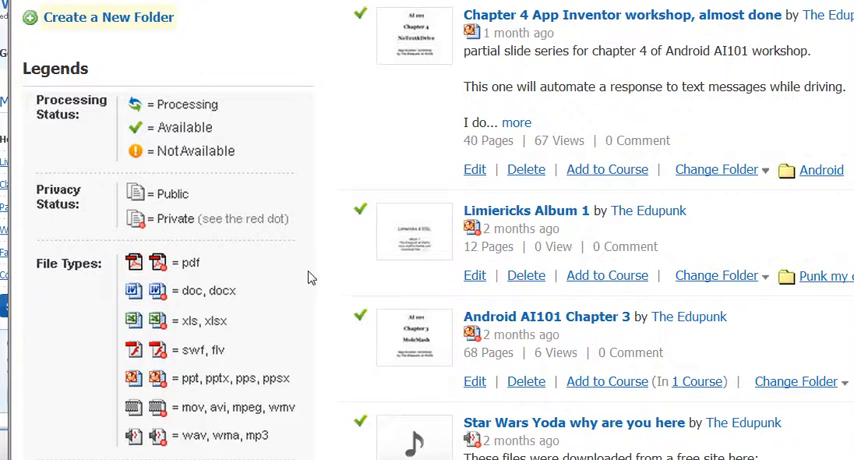
pyautogui.scroll(-3)
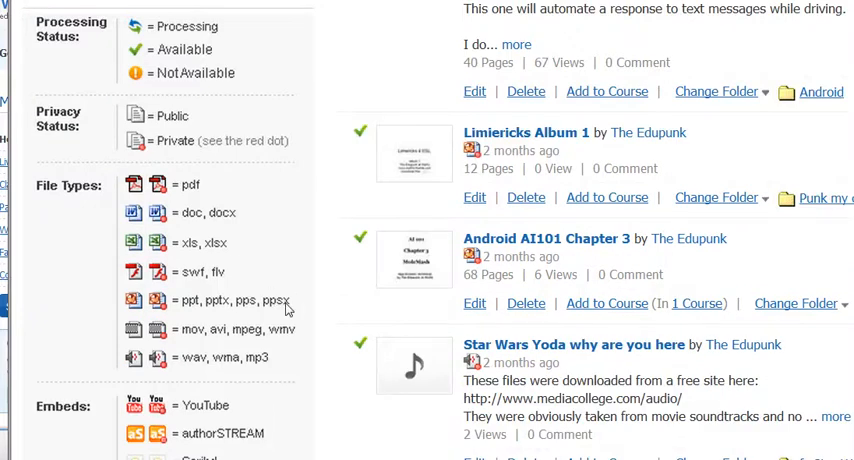
pyautogui.moveTo(278, 336)
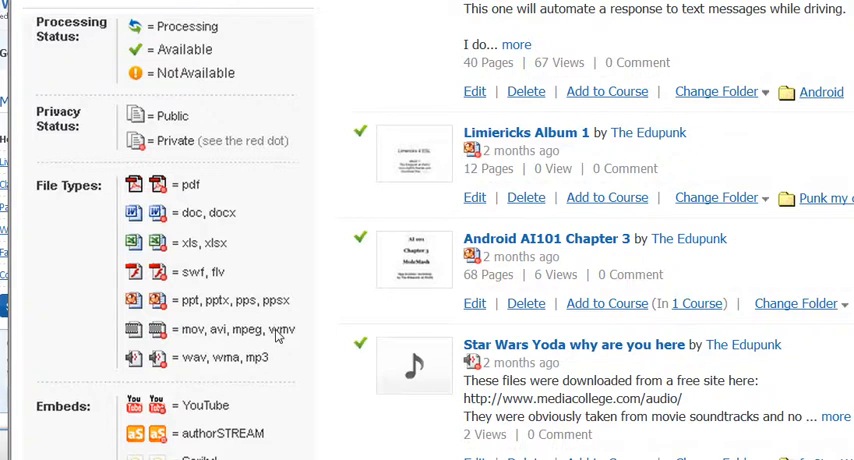
pyautogui.moveTo(316, 352)
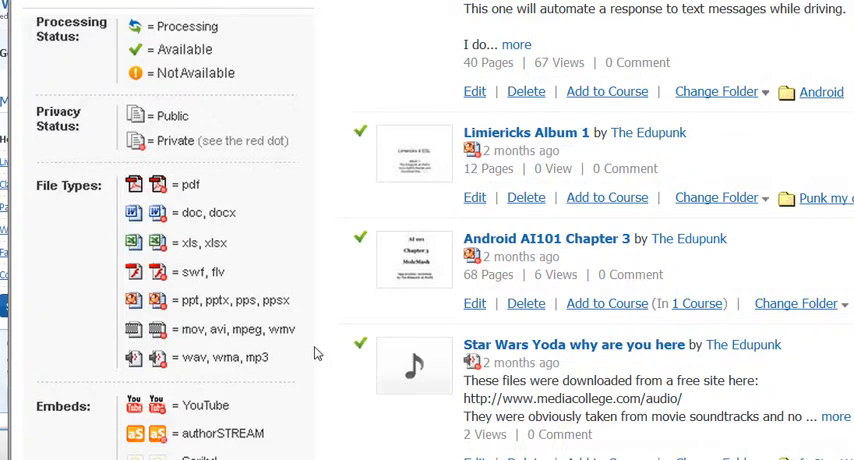
pyautogui.scroll(3)
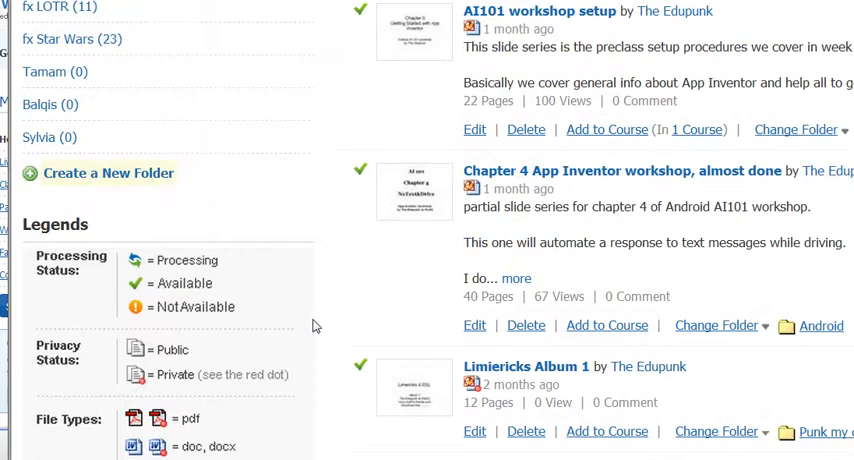
pyautogui.moveTo(326, 298)
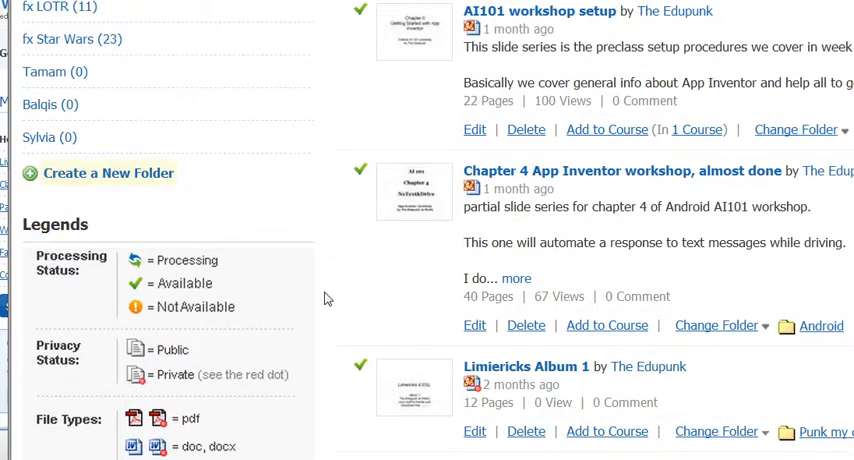
pyautogui.scroll(-3)
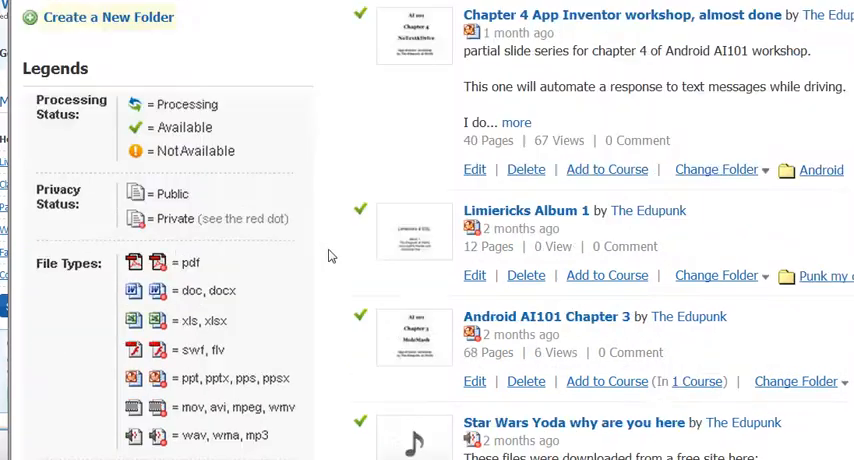
pyautogui.moveTo(222, 360)
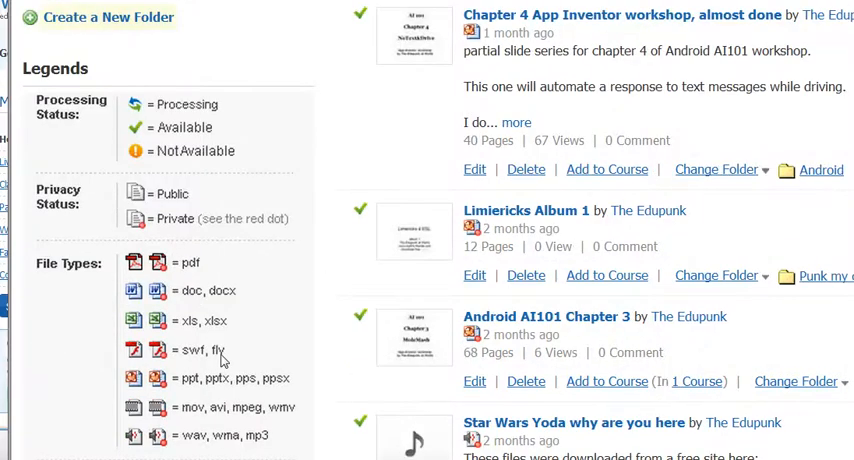
pyautogui.moveTo(308, 308)
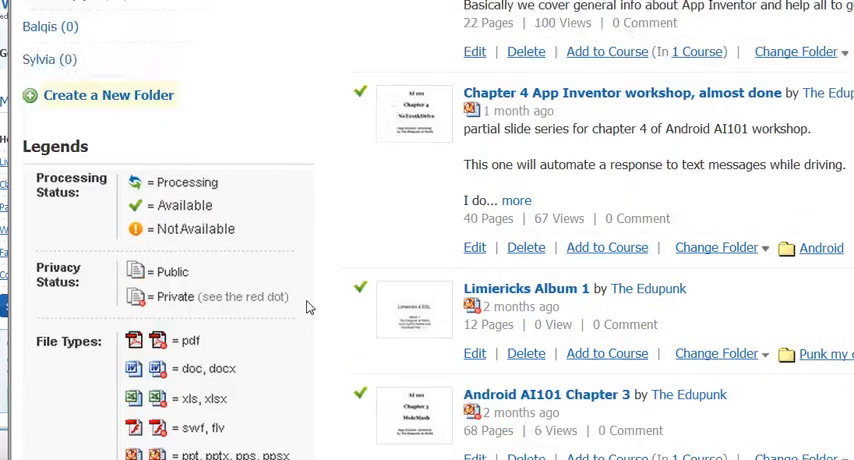
pyautogui.scroll(3)
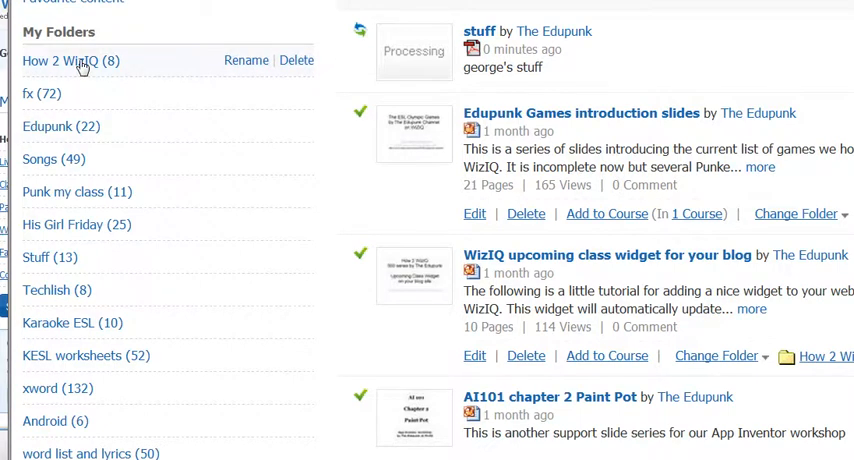
pyautogui.click(64, 62)
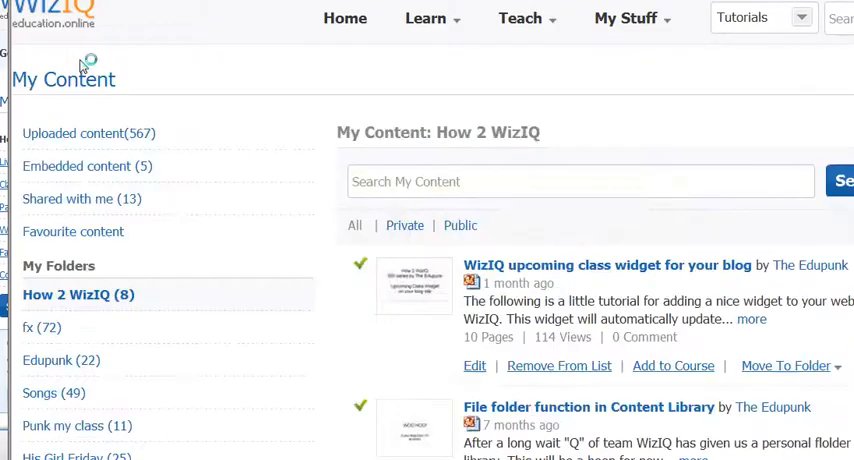
# Return to the full Uploaded content list, where 'stuff' now shows 2 pages.
pyautogui.scroll(-3)
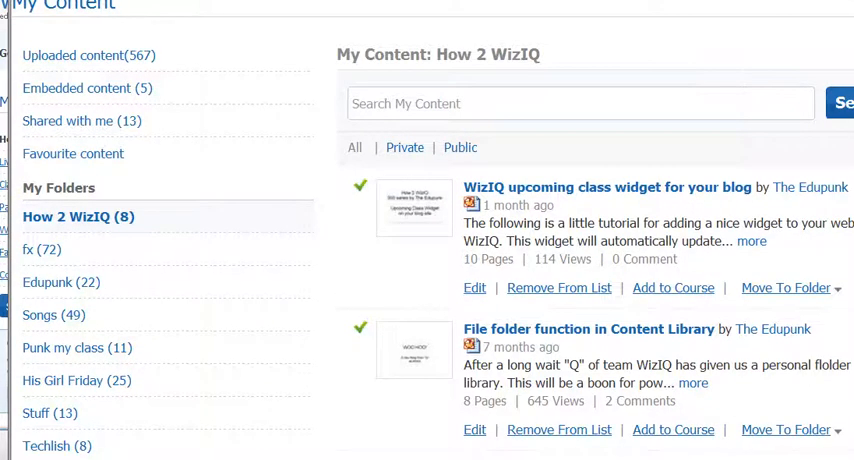
pyautogui.click(88, 56)
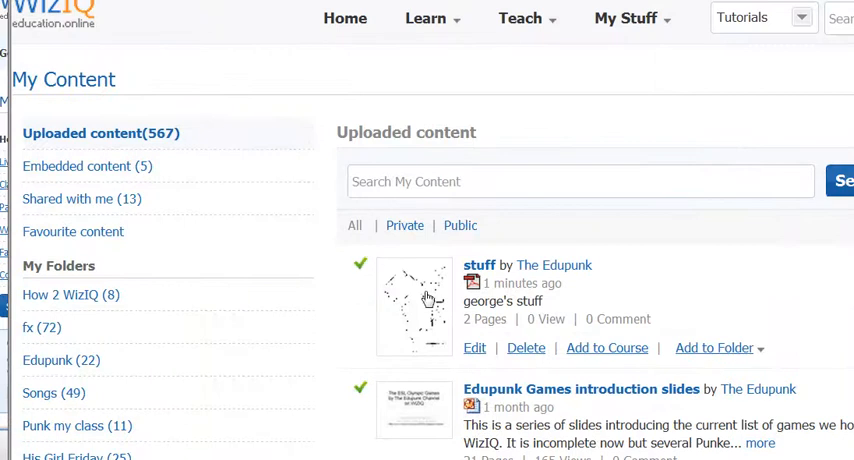
pyautogui.moveTo(548, 276)
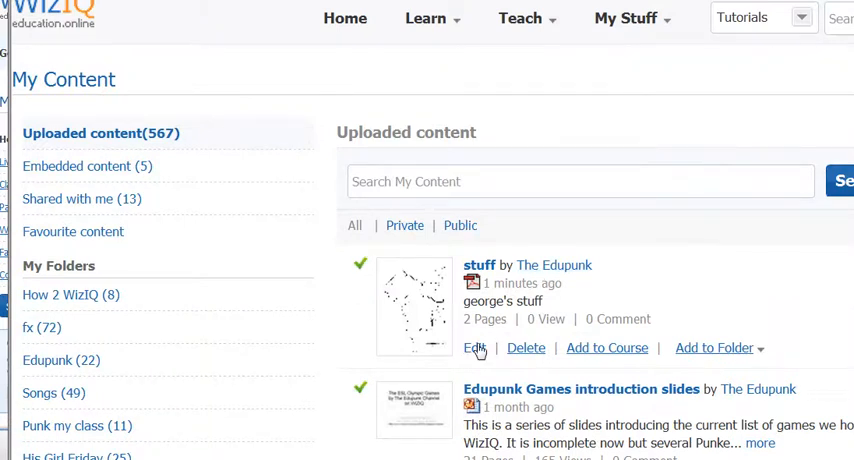
pyautogui.moveTo(600, 354)
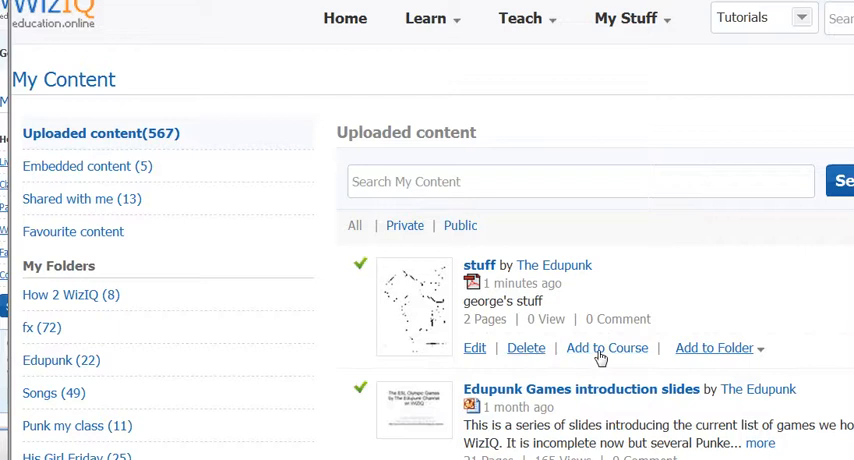
pyautogui.moveTo(604, 352)
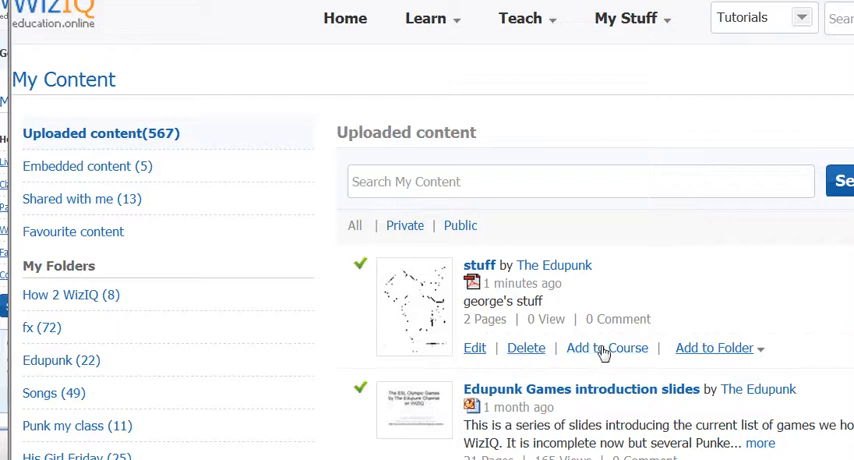
# File the 'stuff' PDF into the How 2 WizIQ folder via Add to Folder.
pyautogui.click(714, 348)
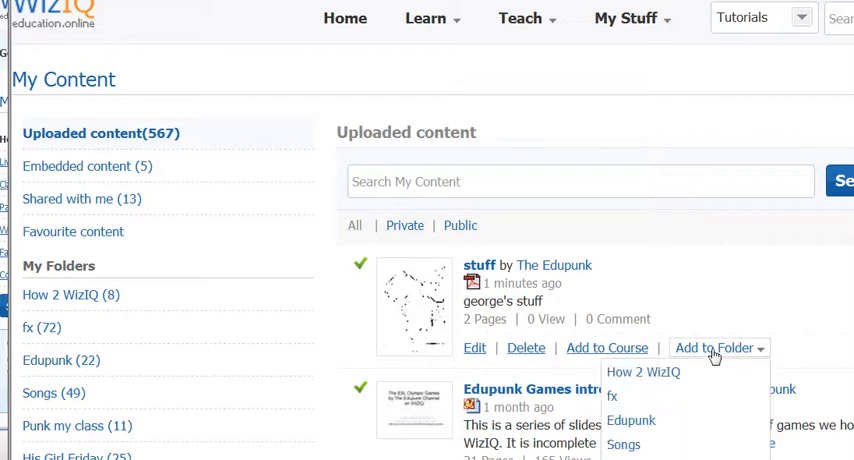
pyautogui.scroll(-3)
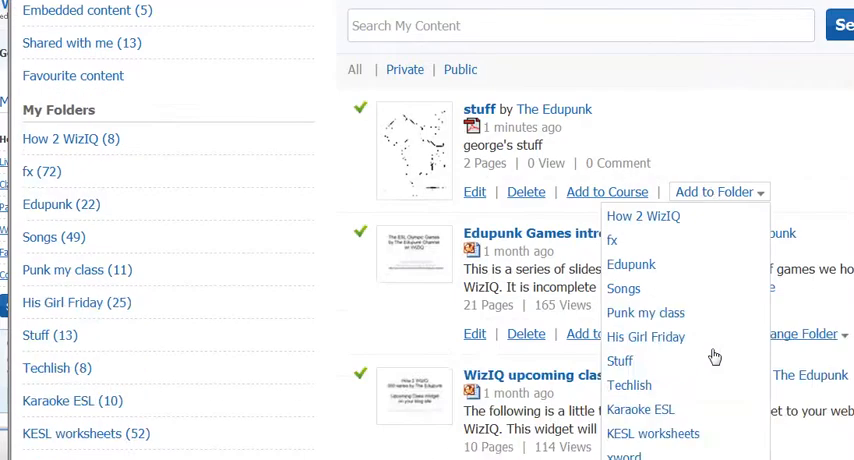
pyautogui.scroll(-3)
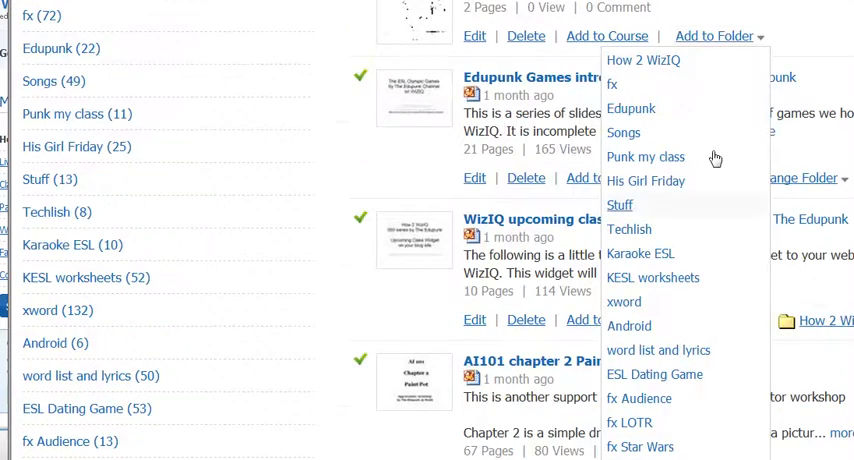
pyautogui.moveTo(700, 324)
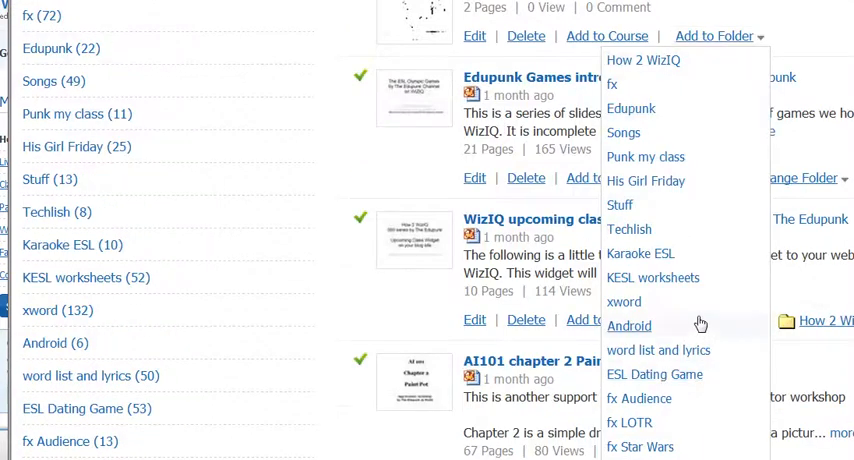
pyautogui.scroll(-3)
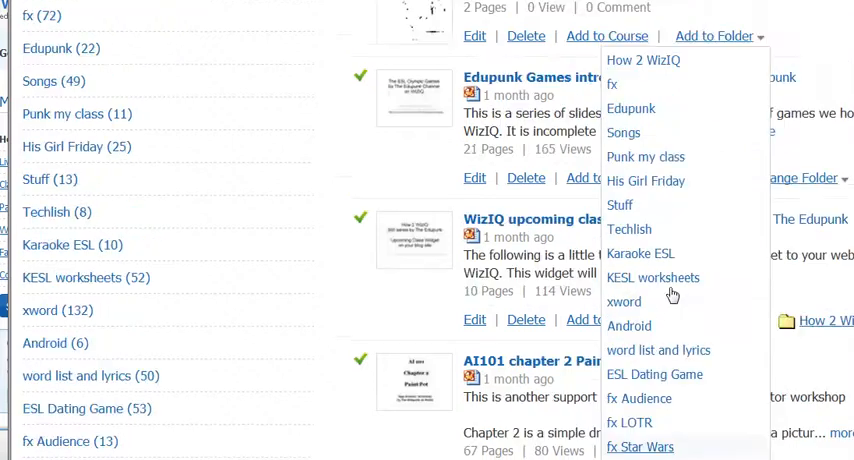
pyautogui.moveTo(672, 296)
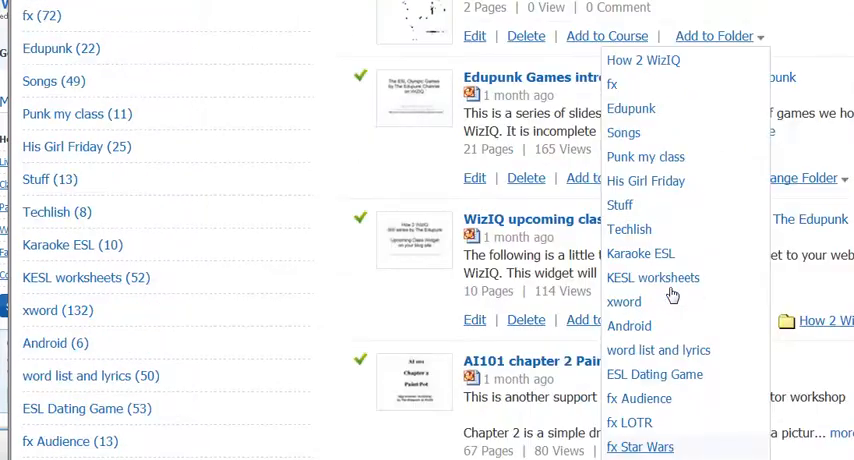
pyautogui.moveTo(644, 180)
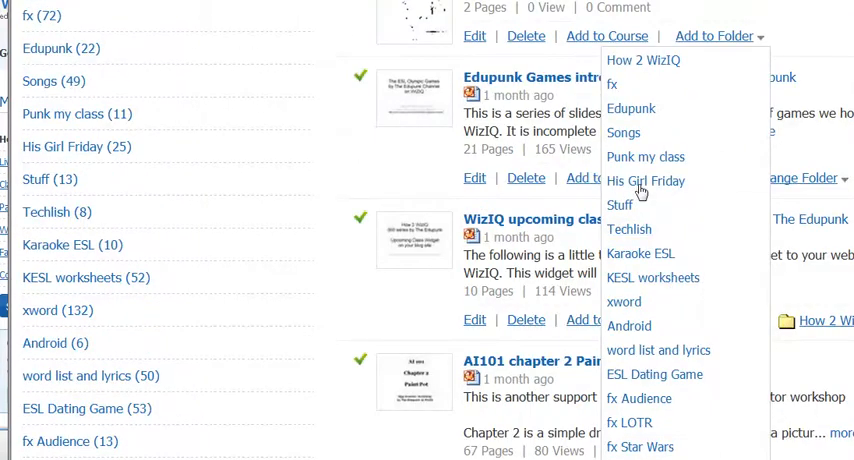
pyautogui.moveTo(644, 60)
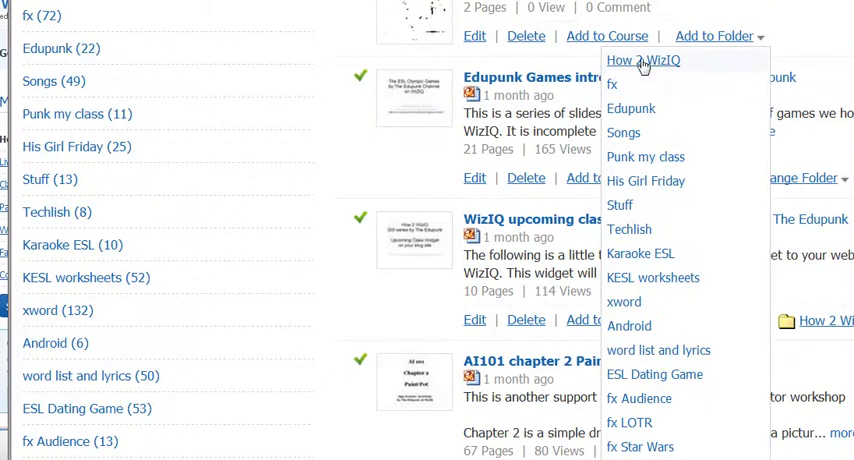
pyautogui.click(642, 60)
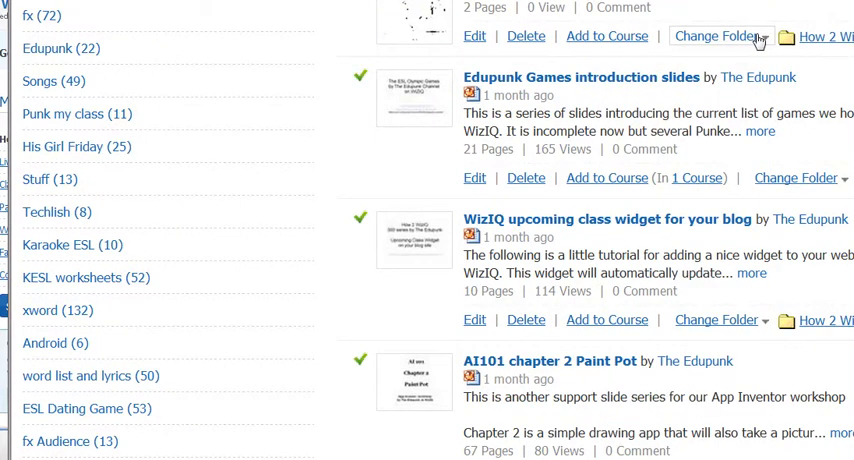
# Create a new folder named 'Halin' from the sidebar.
pyautogui.scroll(-3)
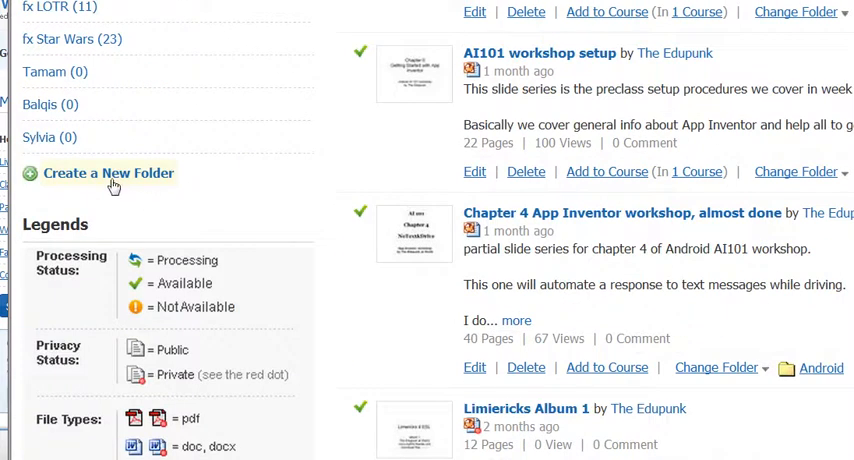
pyautogui.click(108, 172)
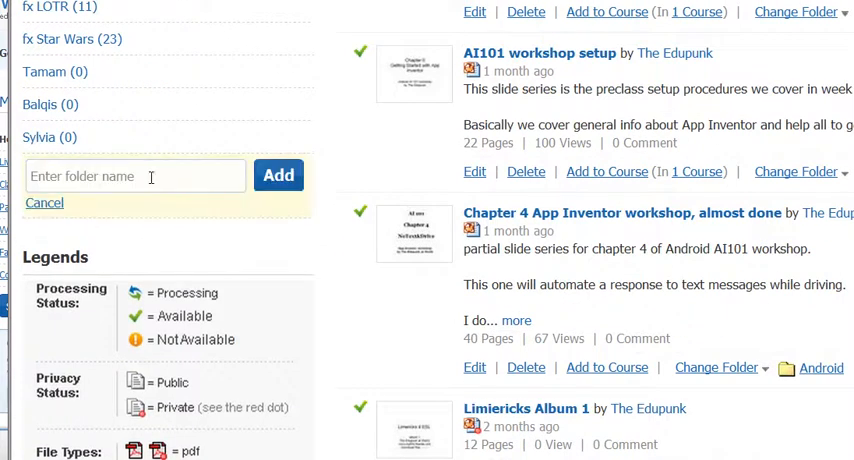
pyautogui.click(136, 176)
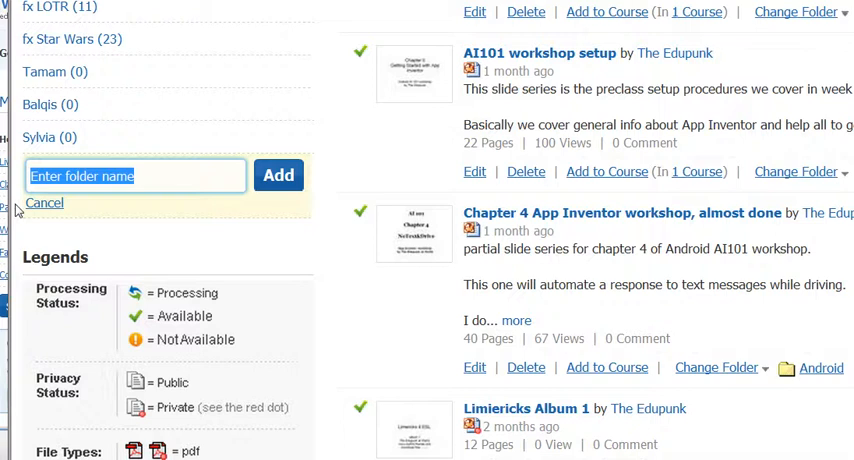
pyautogui.write('Halin')
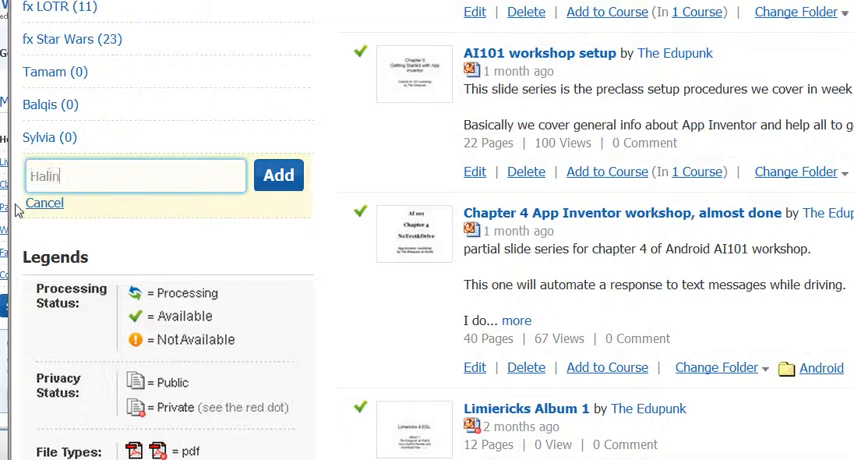
pyautogui.click(278, 176)
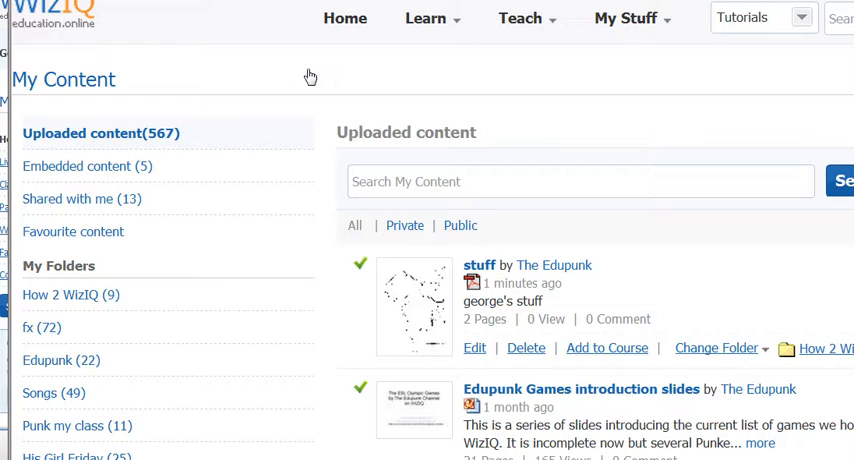
pyautogui.moveTo(224, 54)
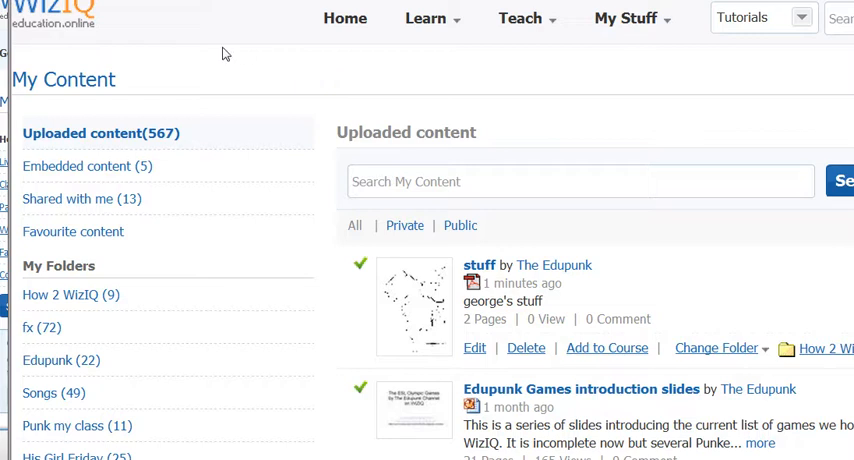